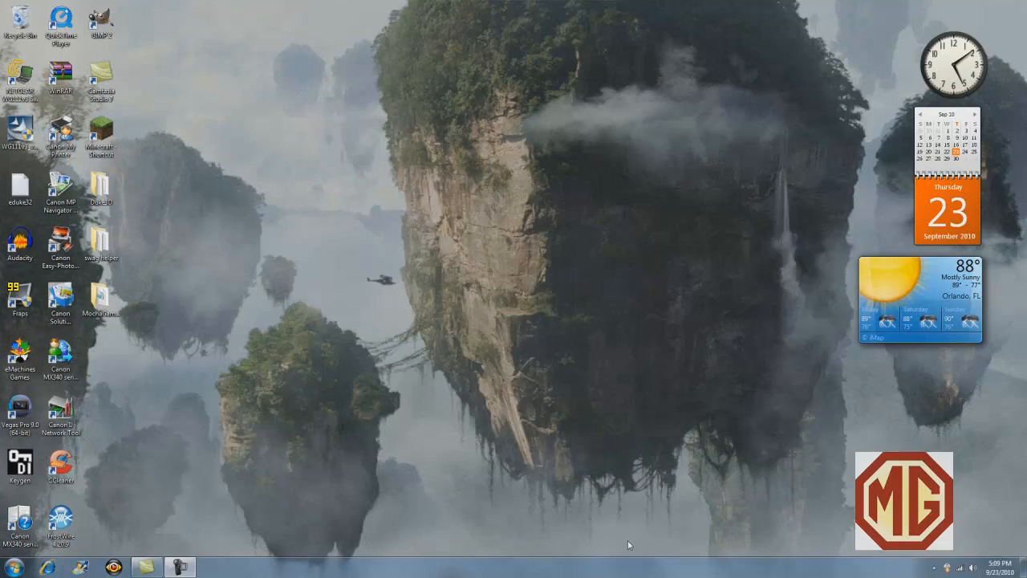
pyautogui.moveTo(628, 543)
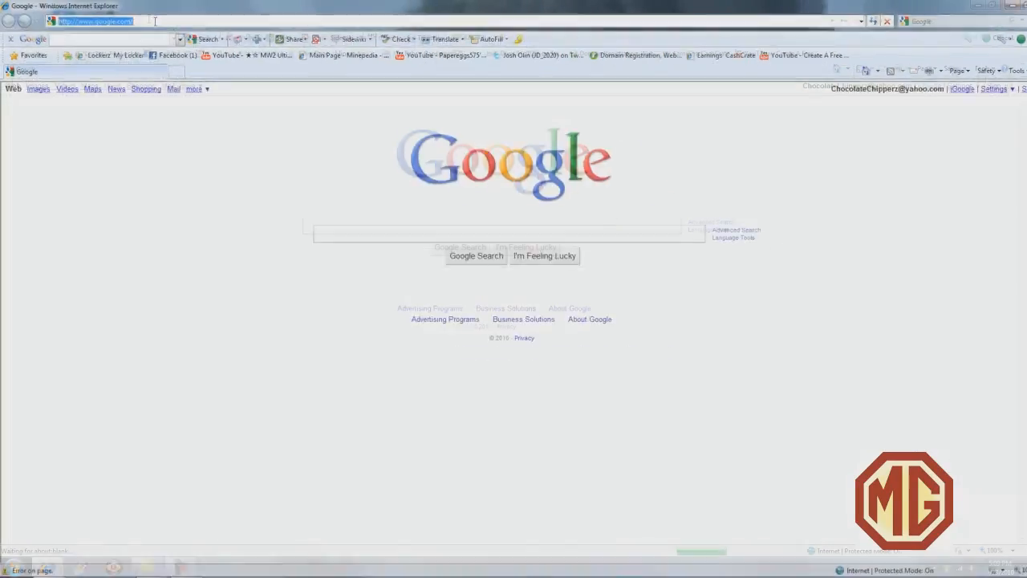
# Step: Load dafont.com in Internet Explorer and scroll down its font categories
pyautogui.write('dafont.')
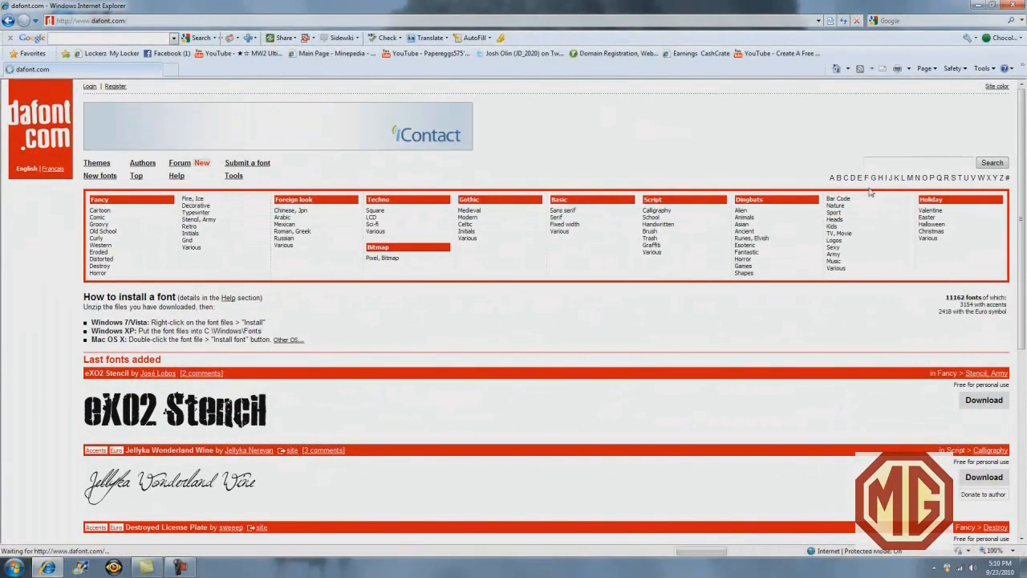
pyautogui.scroll(-3)
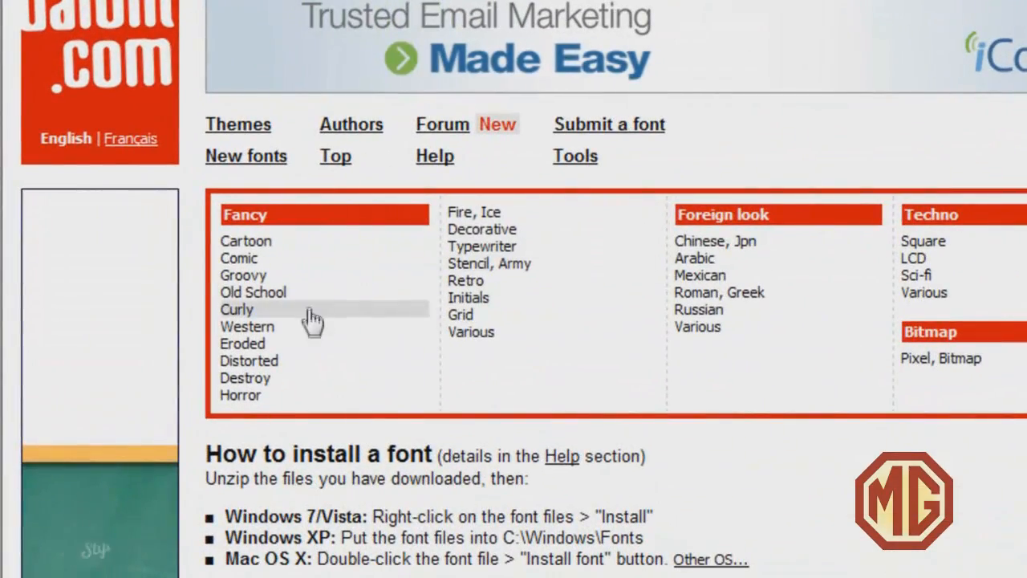
pyautogui.moveTo(265, 259)
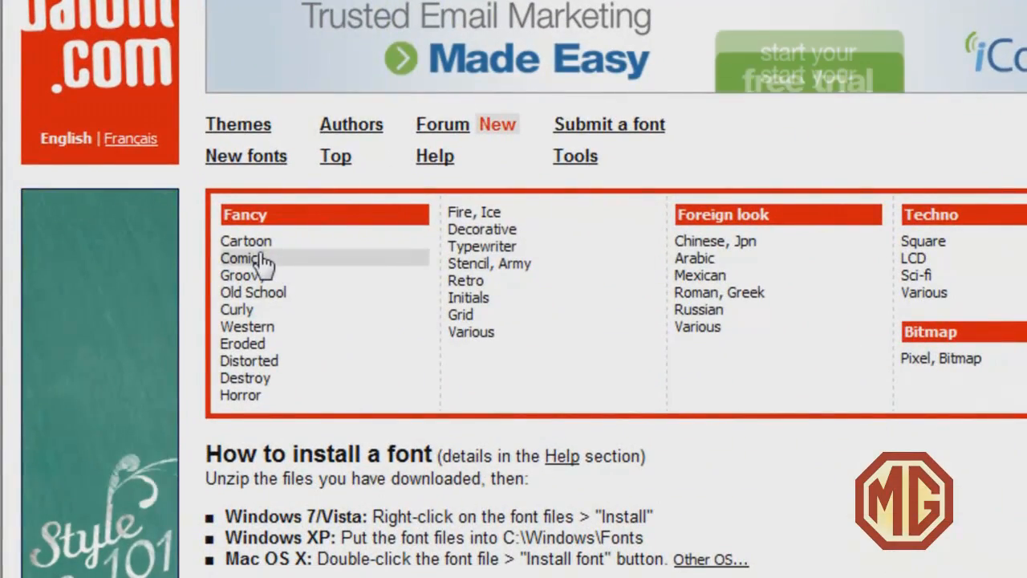
# Step: Open the Fancy > Comic category, browse the list, and download Badaboom BB
pyautogui.click(245, 258)
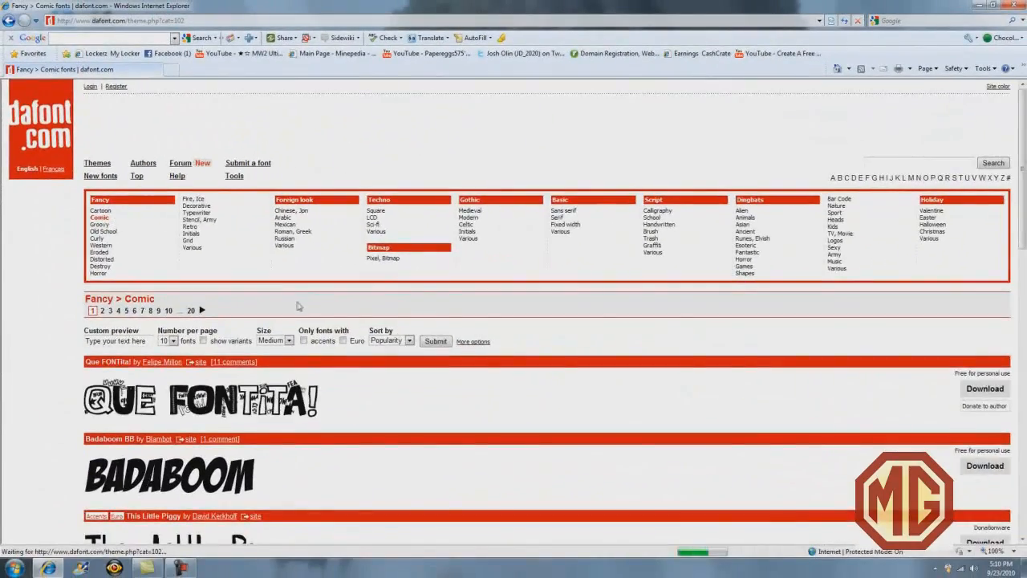
pyautogui.scroll(-3)
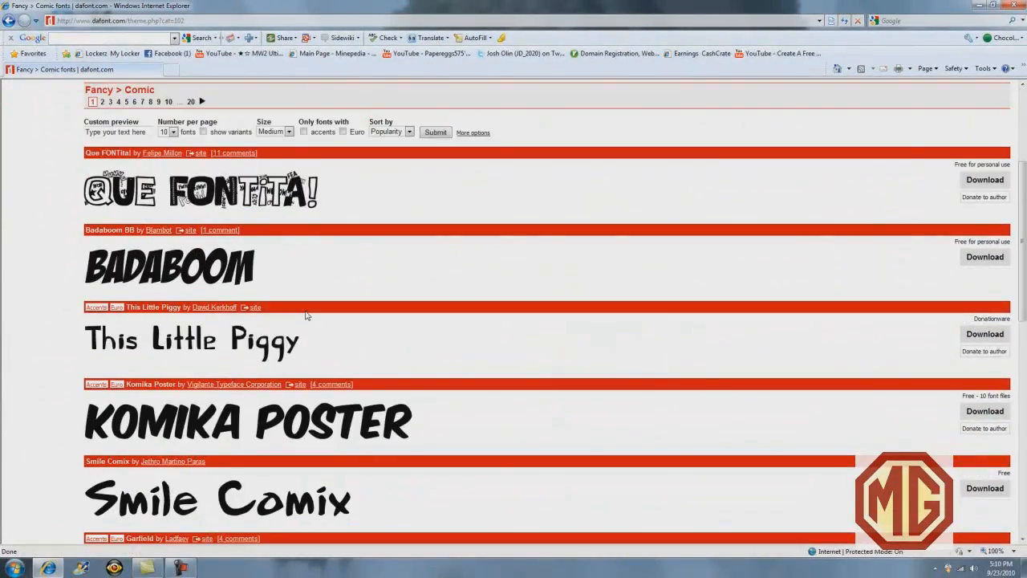
pyautogui.scroll(-3)
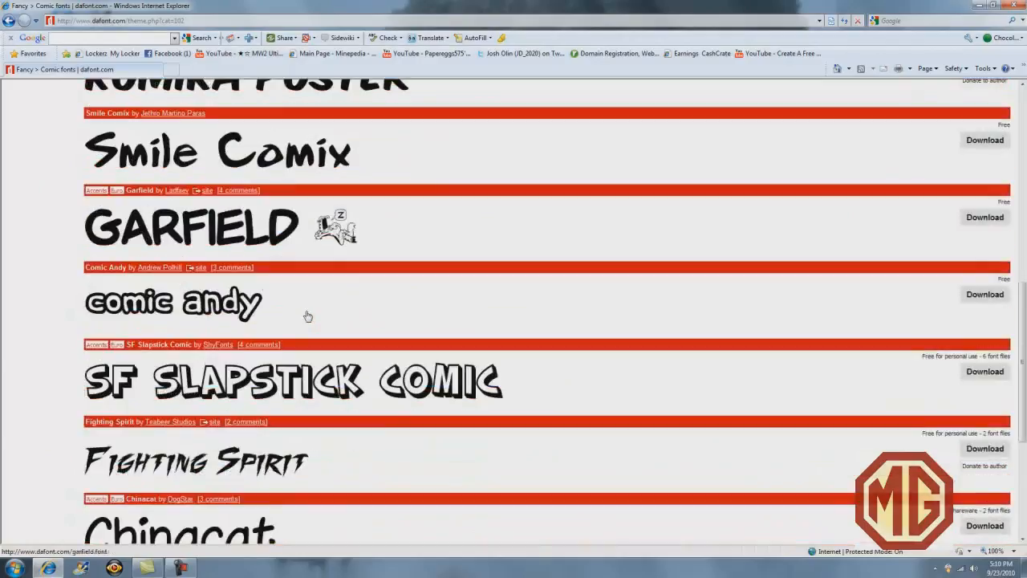
pyautogui.scroll(3)
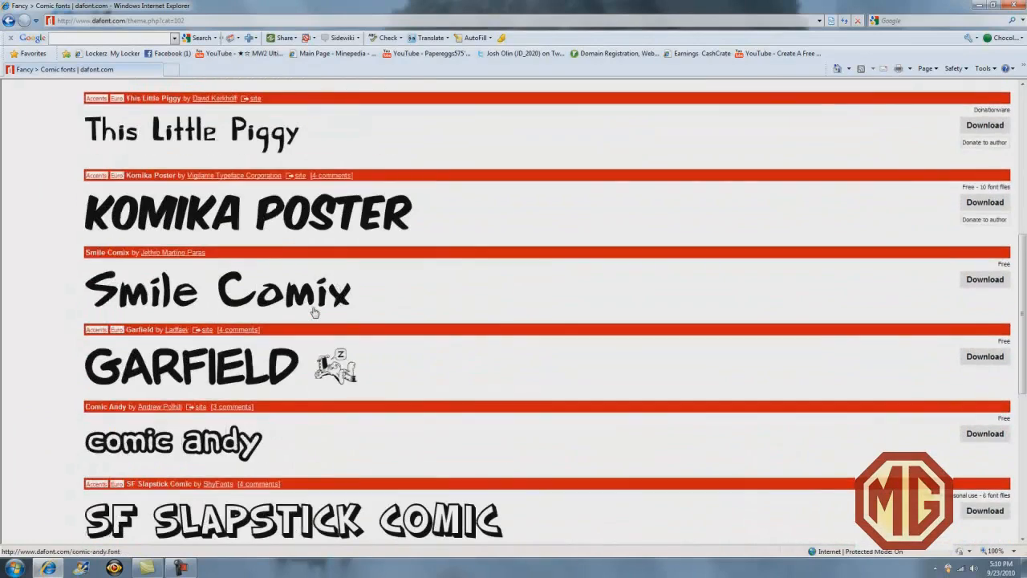
pyautogui.scroll(3)
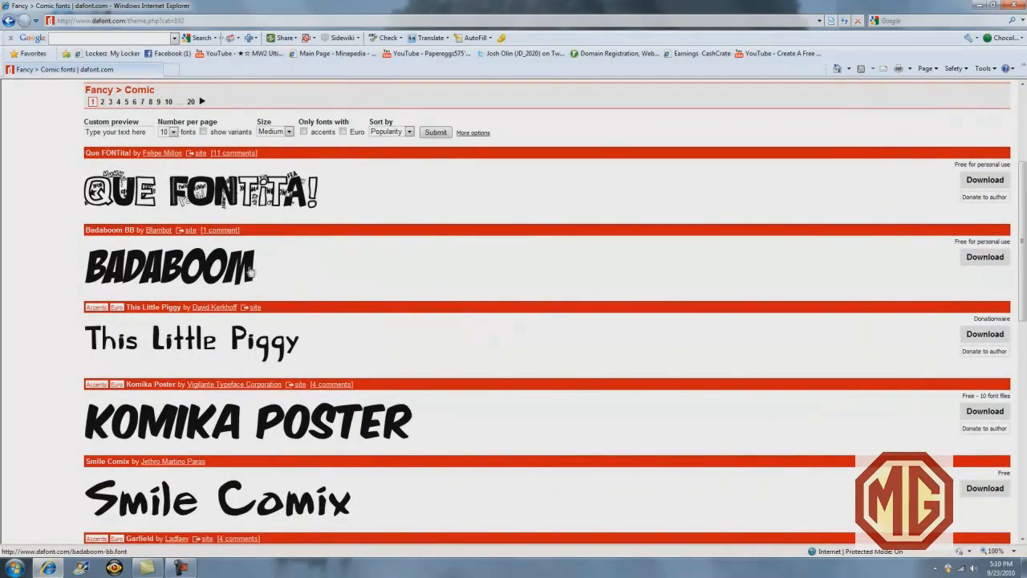
pyautogui.click(984, 257)
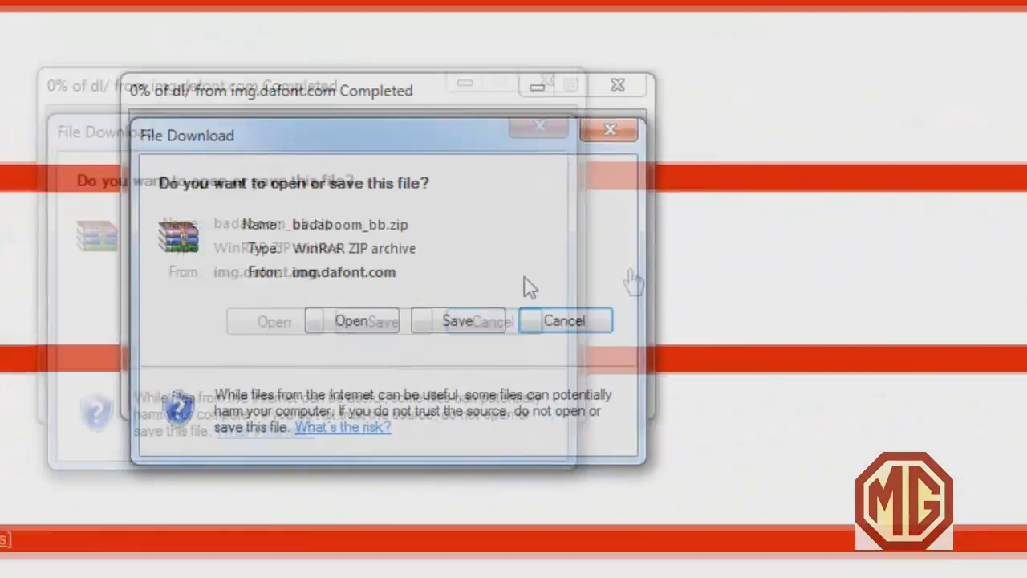
# Step: Save the Badaboom BB zip in Documents\Fonts with the file name 'Comic Text'
pyautogui.click(458, 320)
pyautogui.write('B')
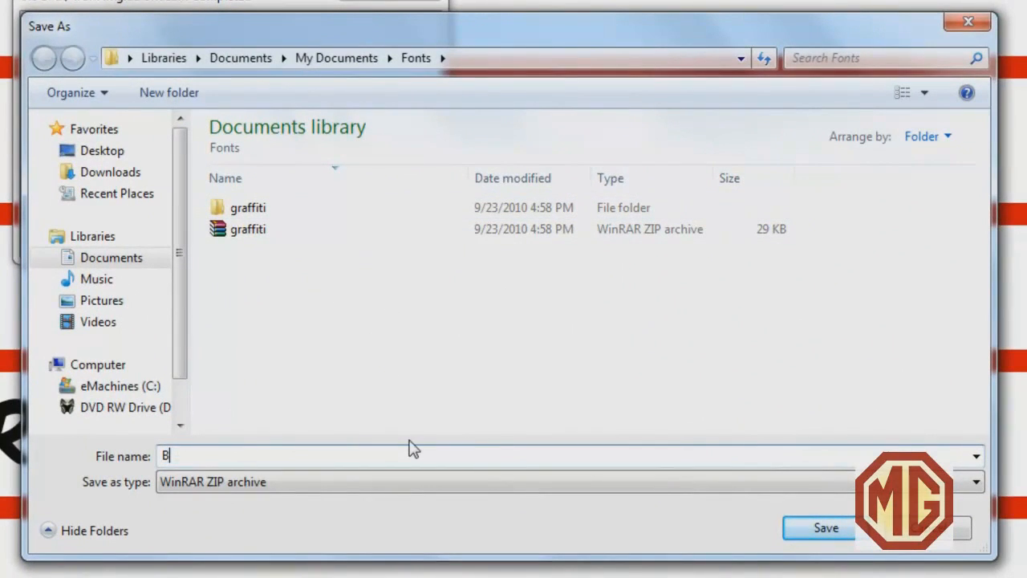
pyautogui.write('Comic')
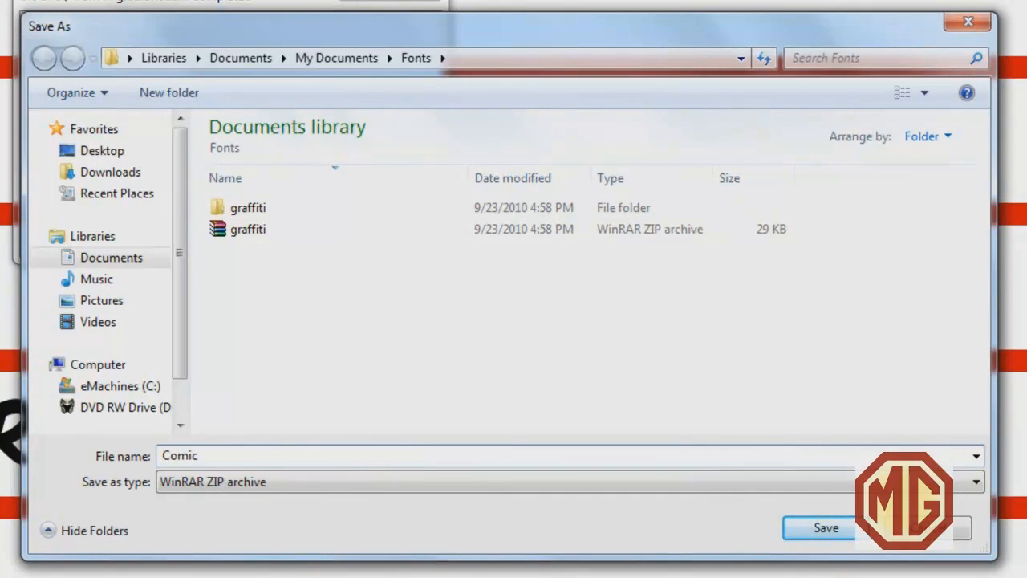
pyautogui.write('t')
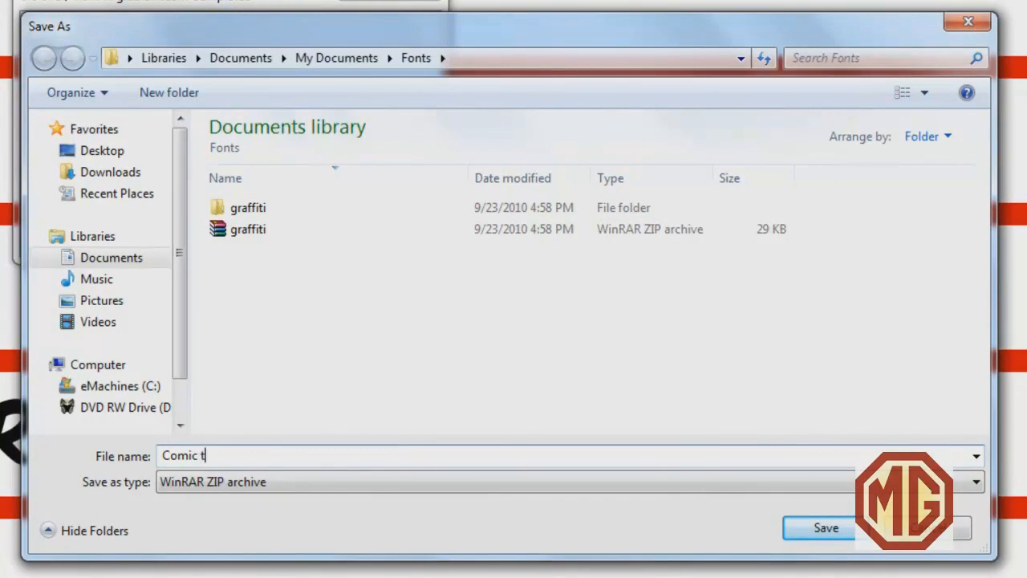
pyautogui.write('ext')
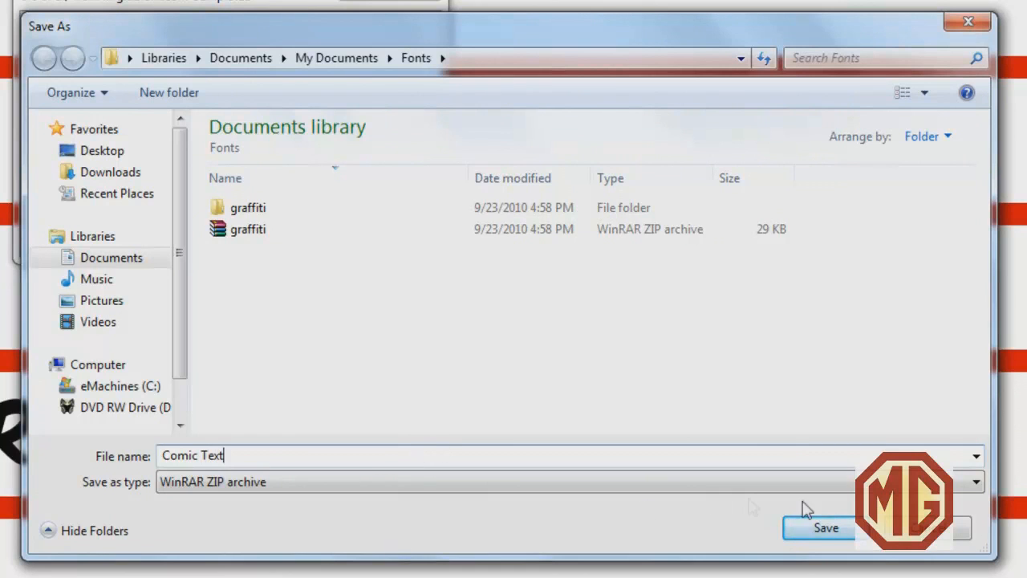
pyautogui.click(826, 528)
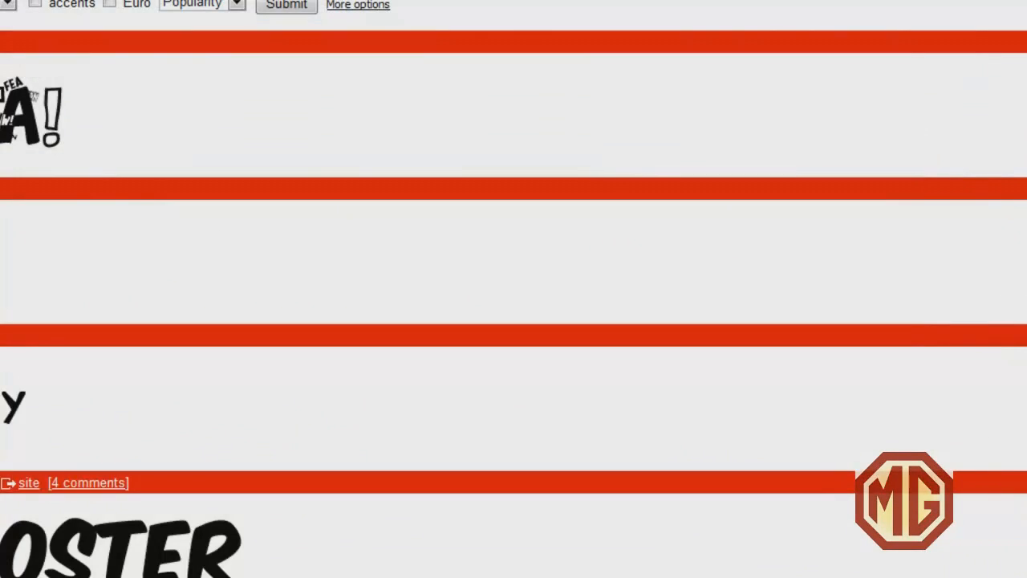
# Step: Open the Fonts folder inside the Documents library
pyautogui.click(30, 553)
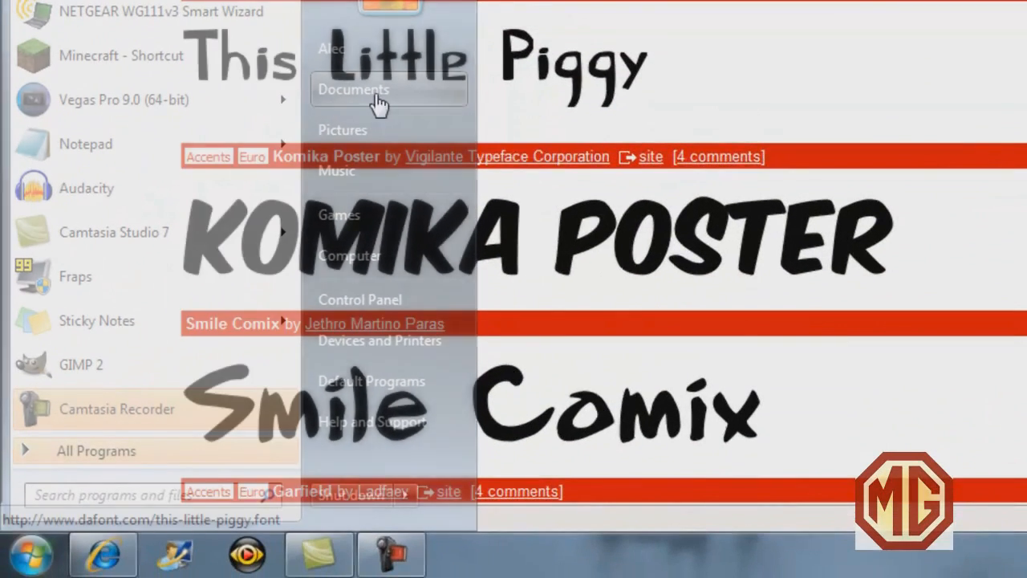
pyautogui.click(353, 90)
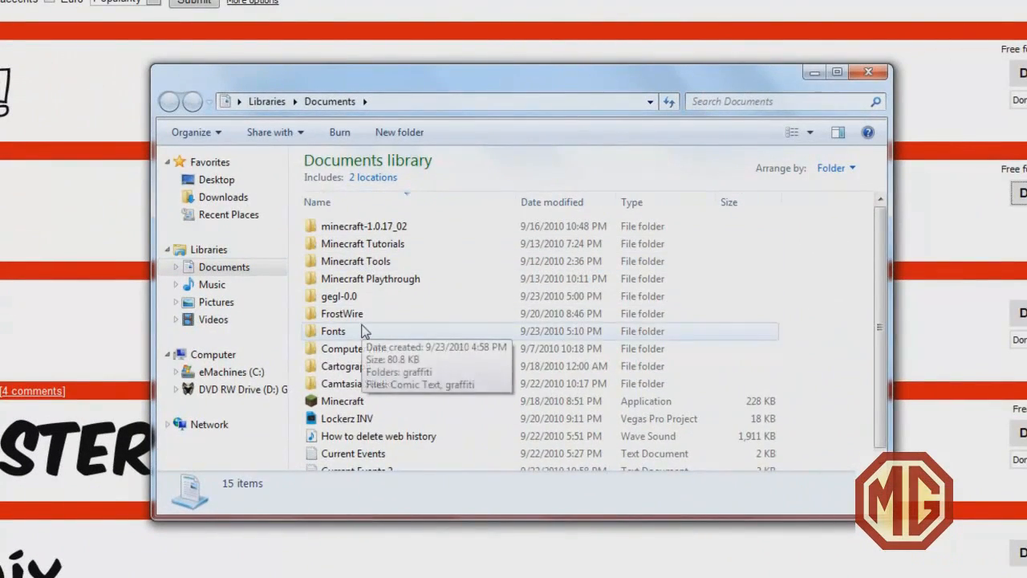
pyautogui.doubleClick(332, 331)
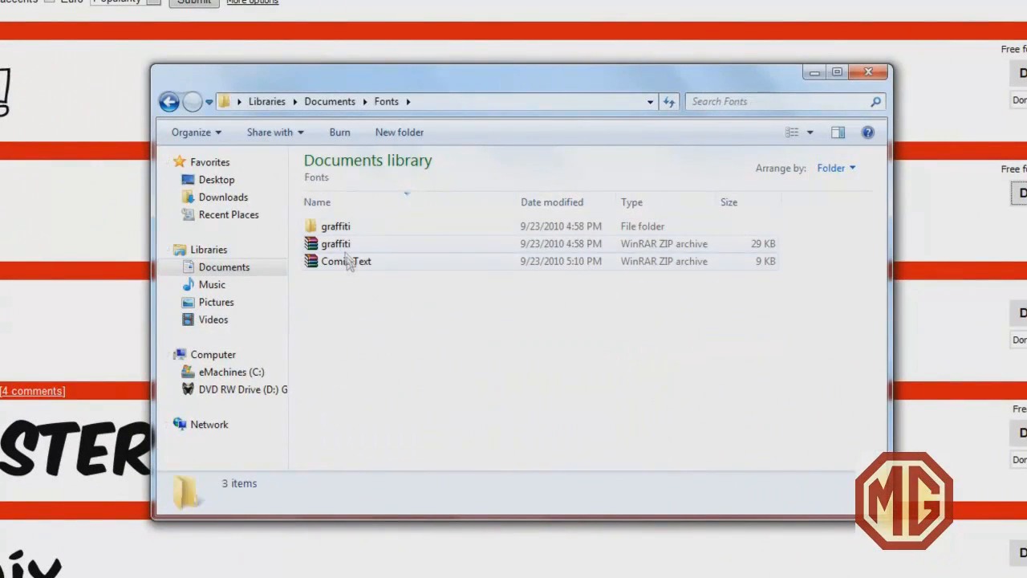
# Step: Extract the Comic Text archive and open the resulting Comic Text folder
pyautogui.rightClick(346, 261)
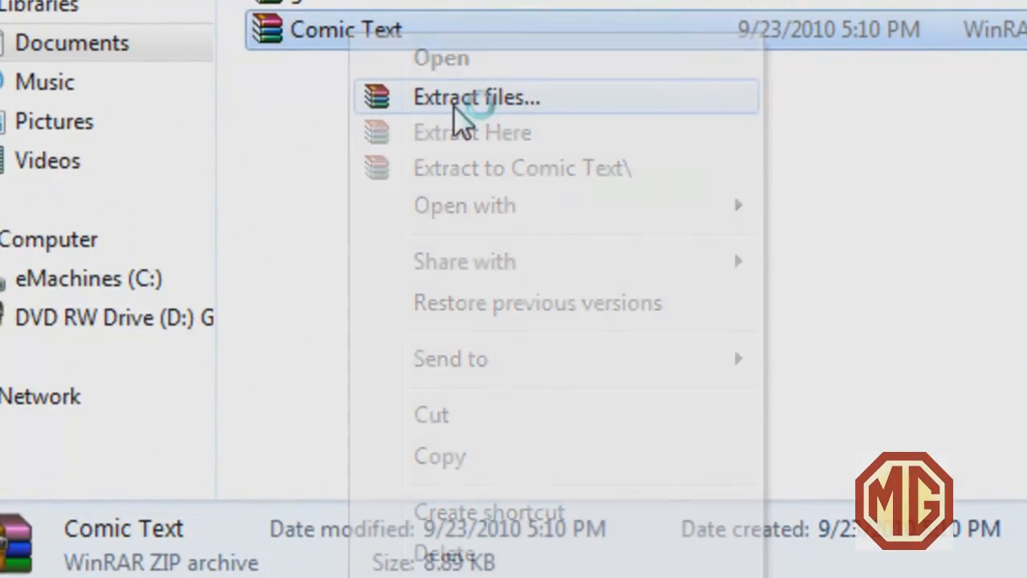
pyautogui.click(476, 96)
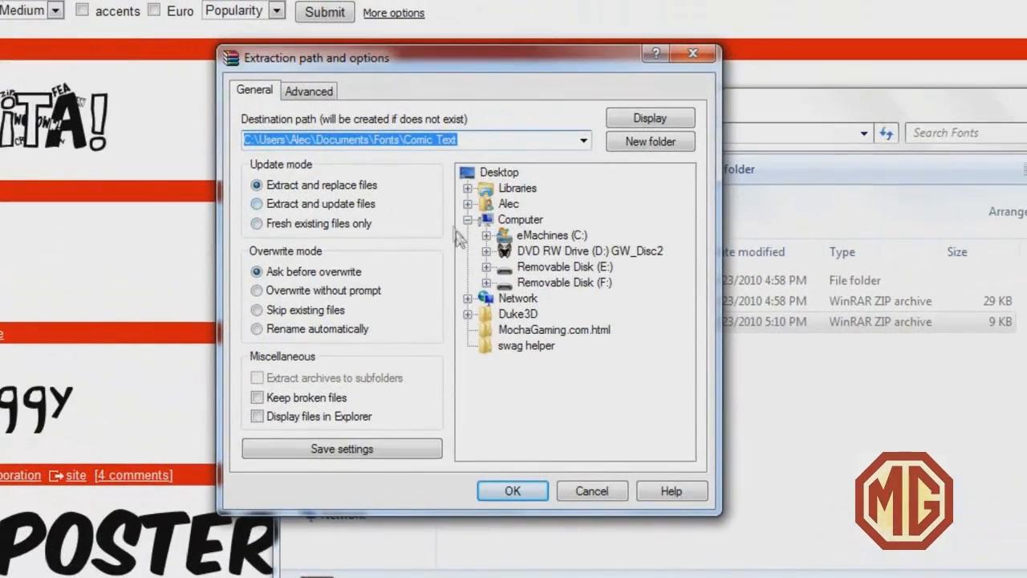
pyautogui.click(512, 491)
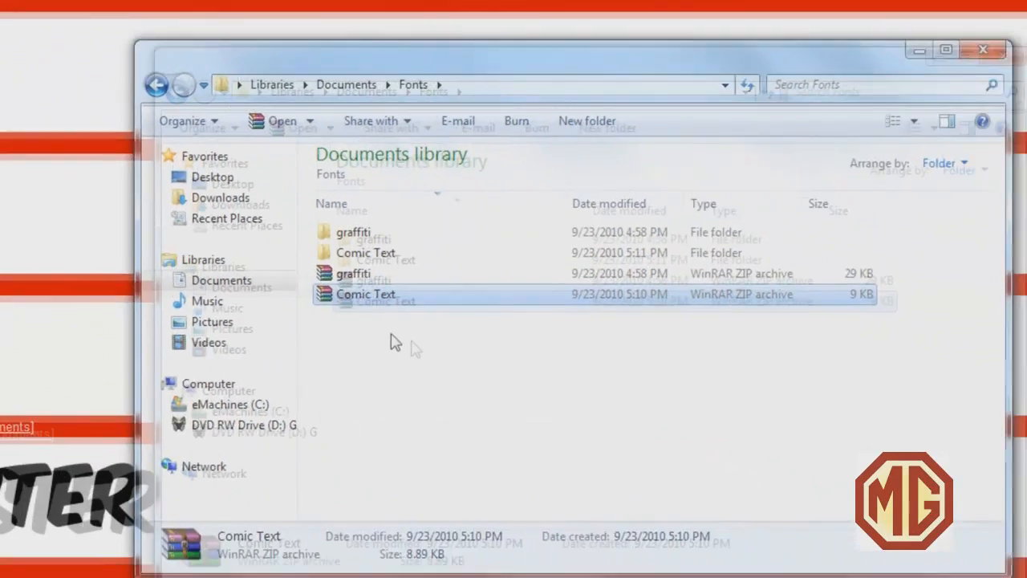
pyautogui.doubleClick(365, 293)
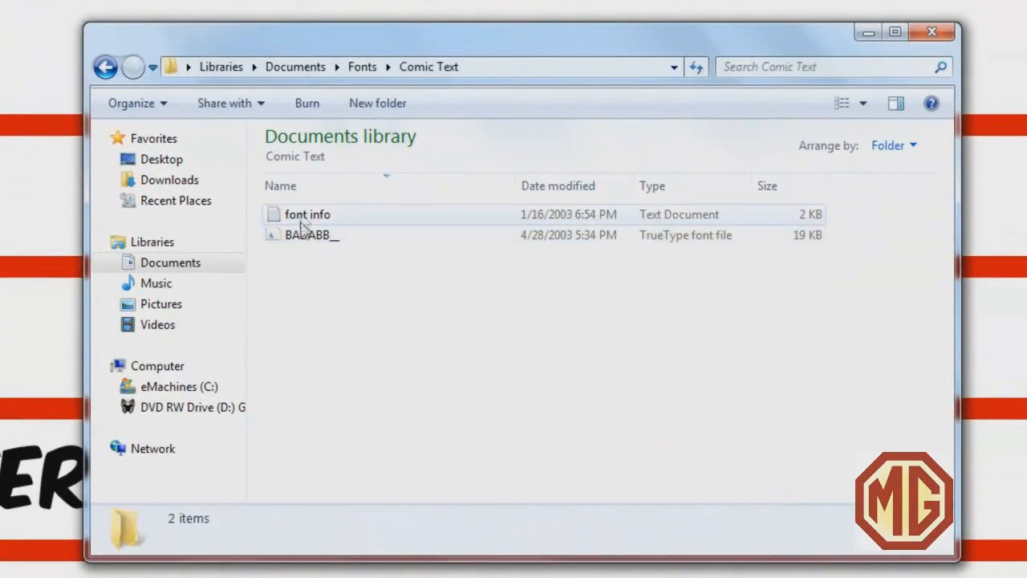
pyautogui.moveTo(384, 333)
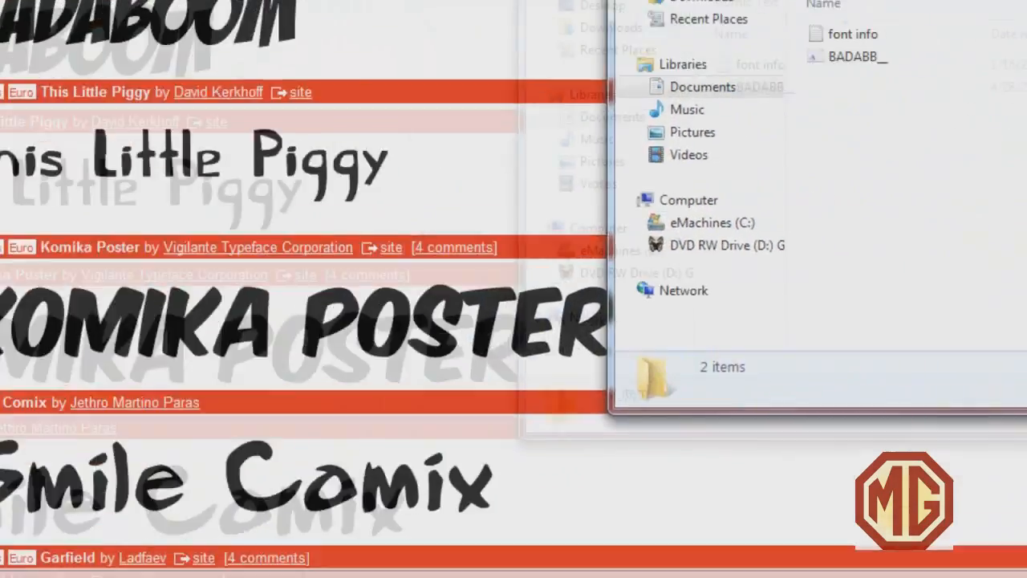
# Step: Add BADABB_ to Control Panel Fonts so BadaBoom BB Regular is listed (179 items)
pyautogui.click(28, 554)
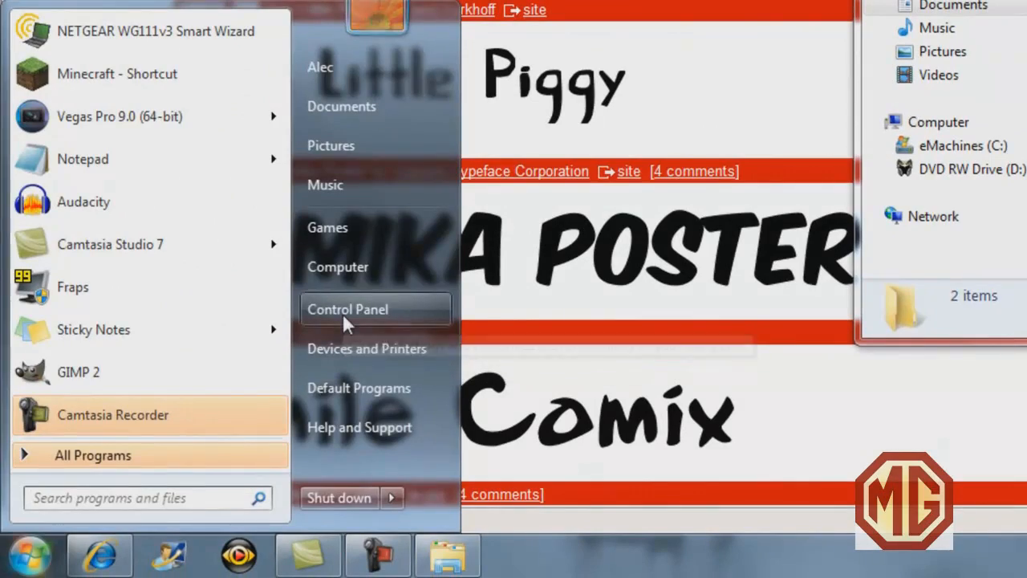
pyautogui.click(348, 309)
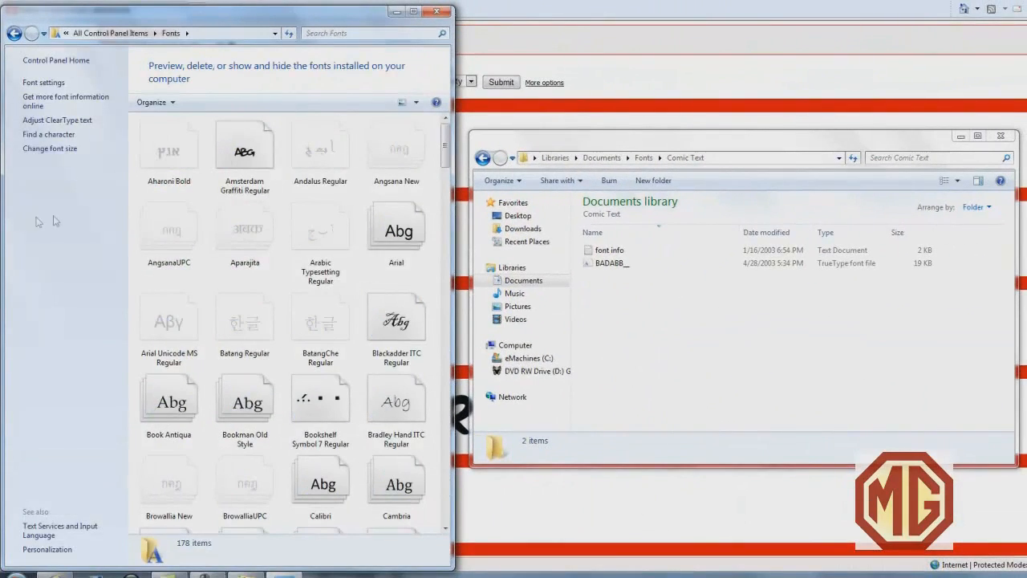
pyautogui.click(612, 263)
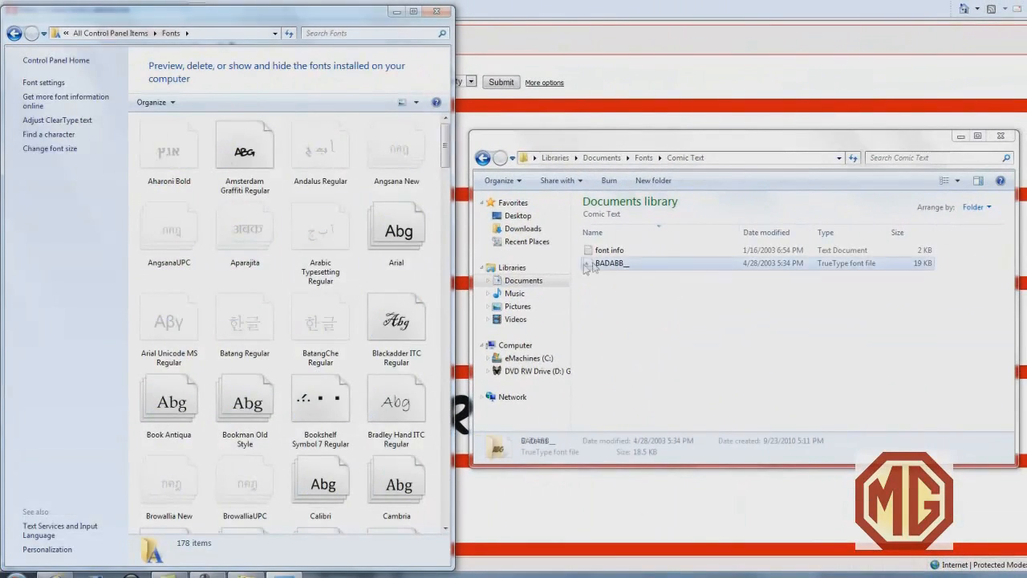
pyautogui.click(613, 263)
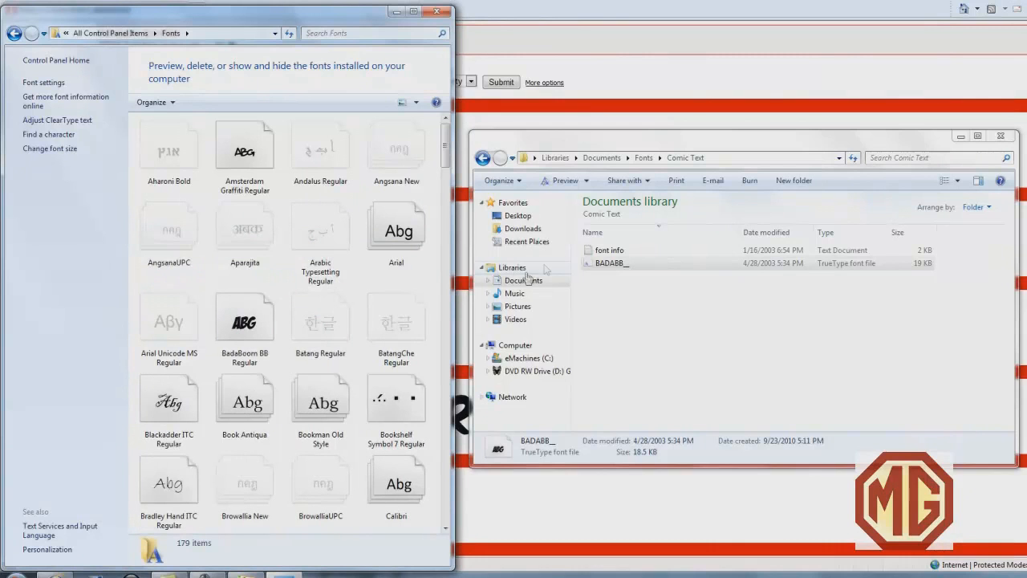
pyautogui.click(245, 318)
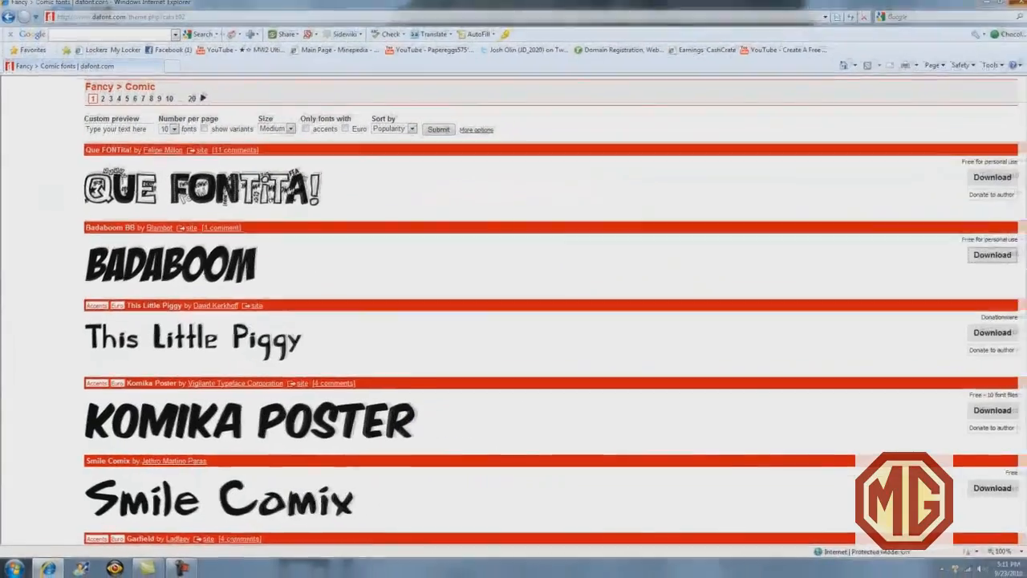
# Step: Launch Notepad from the Start menu and maximize its window
pyautogui.click(14, 567)
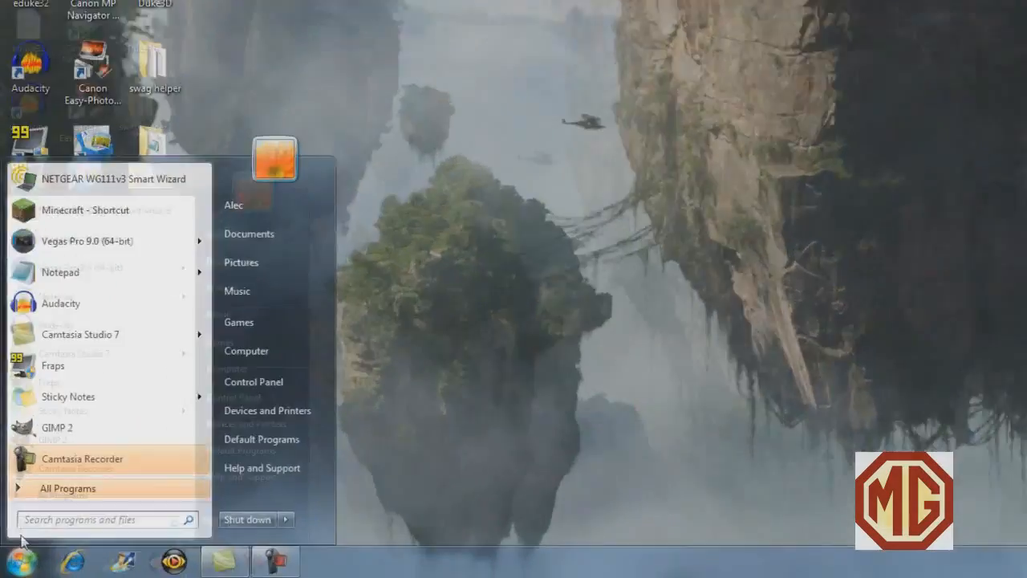
pyautogui.click(60, 272)
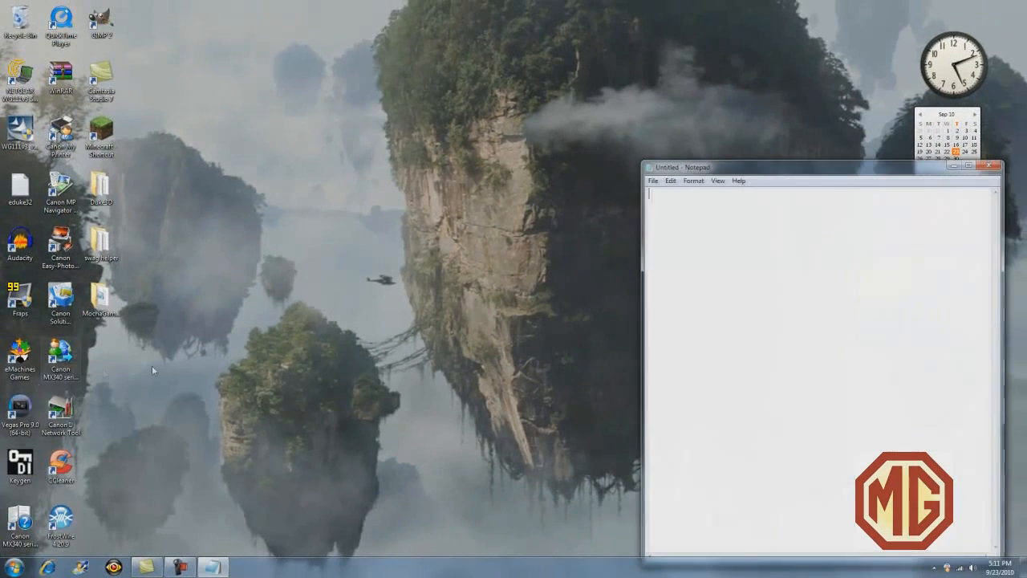
pyautogui.click(978, 167)
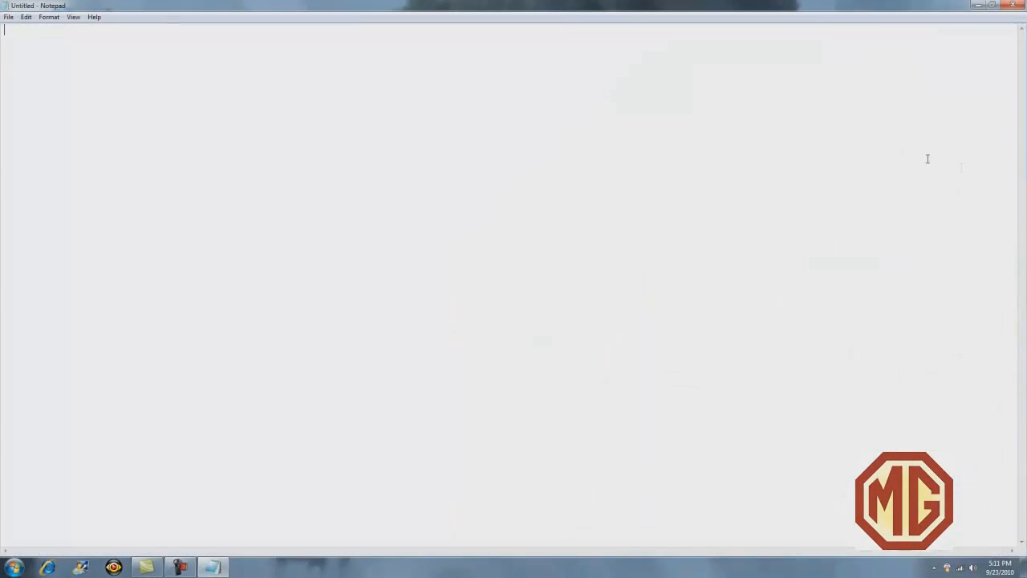
# Step: Open the Format > Font dialog and scroll through the font list
pyautogui.click(49, 17)
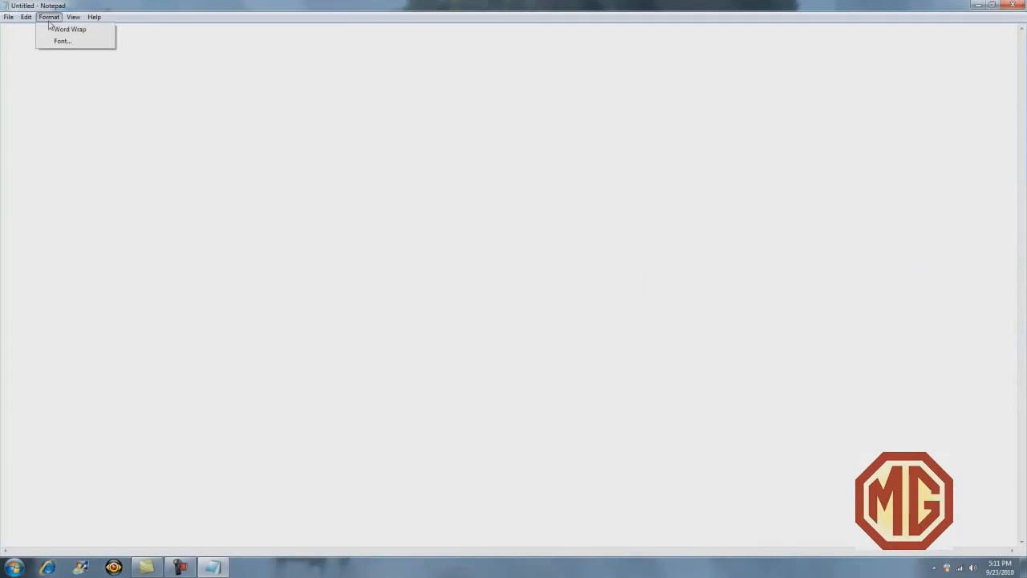
pyautogui.click(62, 41)
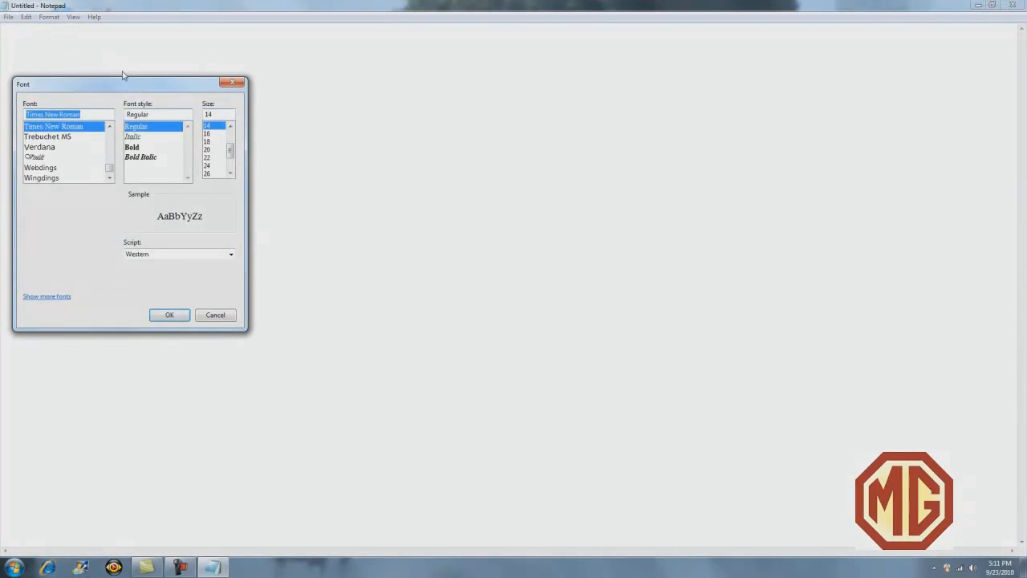
pyautogui.scroll(-3)
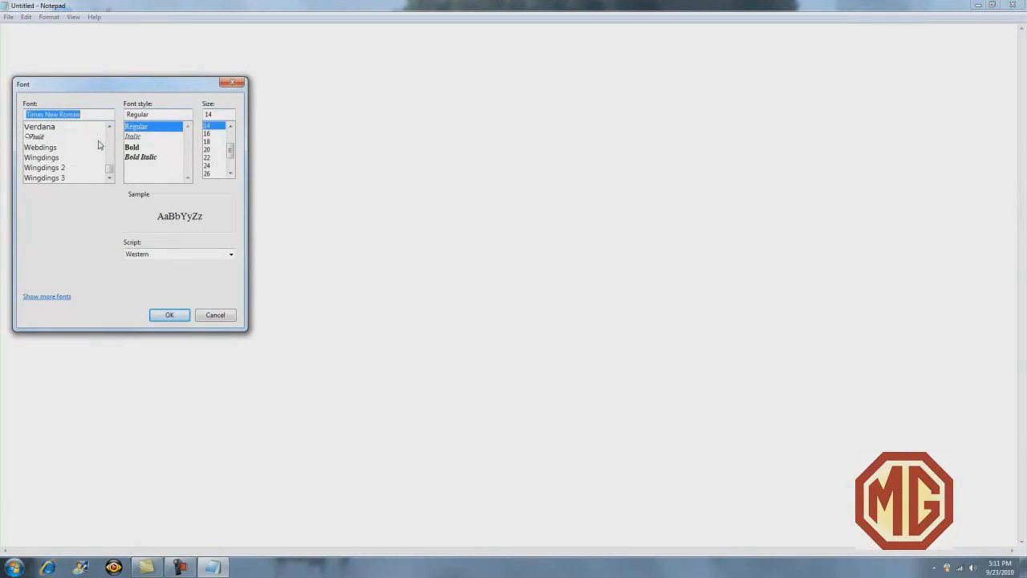
pyautogui.scroll(3)
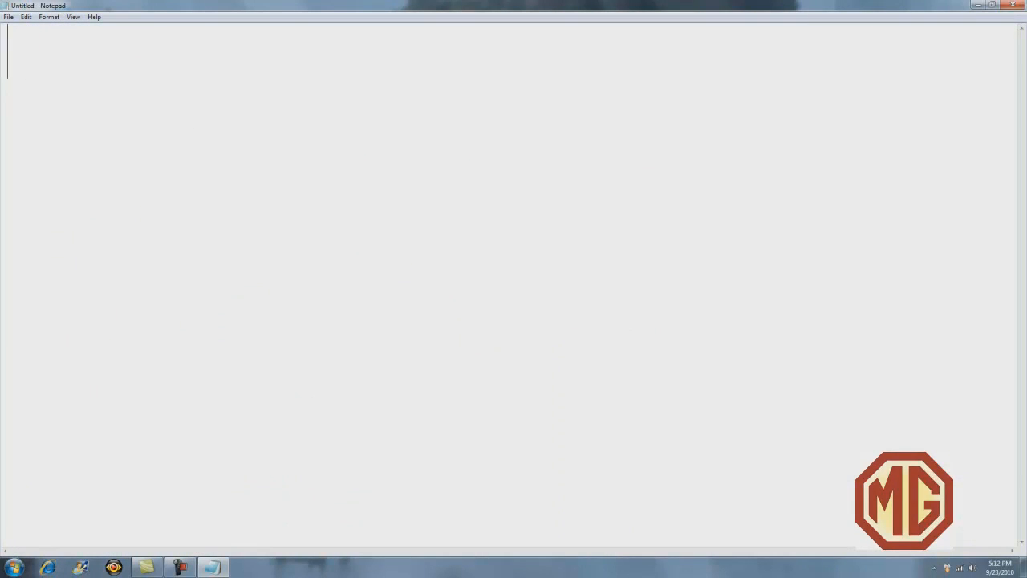
# Step: Type 'MOCHA GAMING!' and select the end of the heading
pyautogui.write('MOCHA')
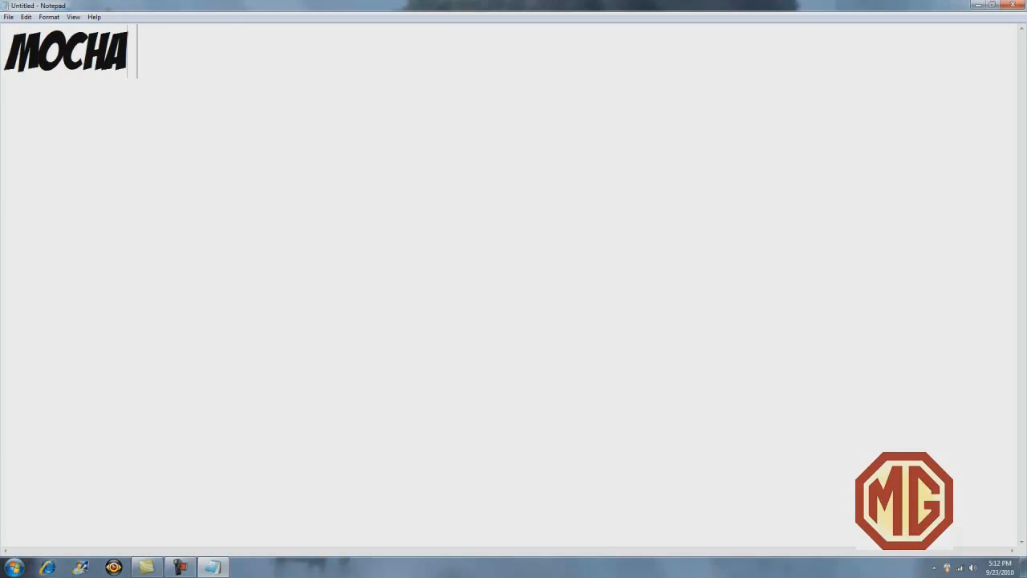
pyautogui.write('GAMING')
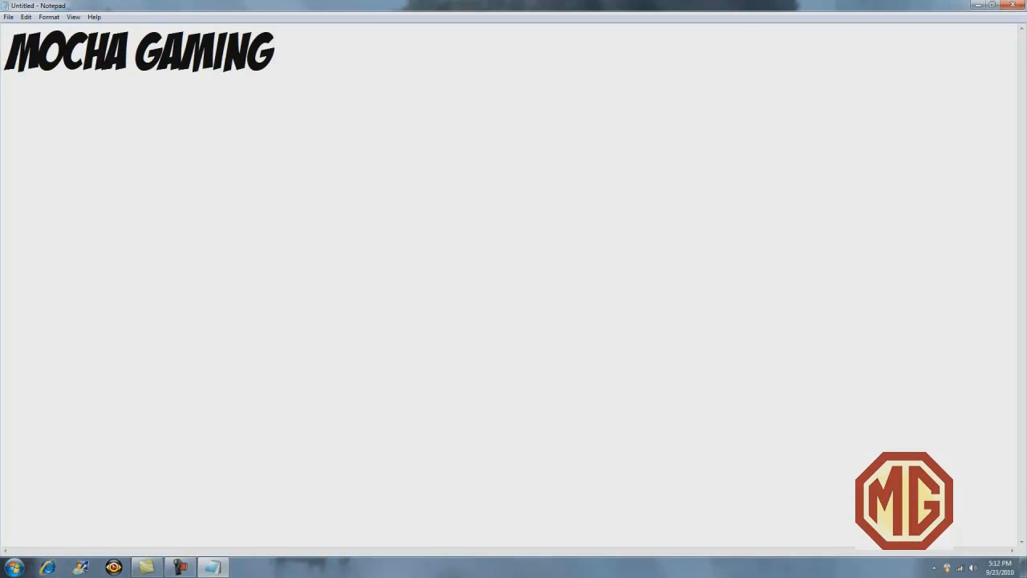
pyautogui.write('!')
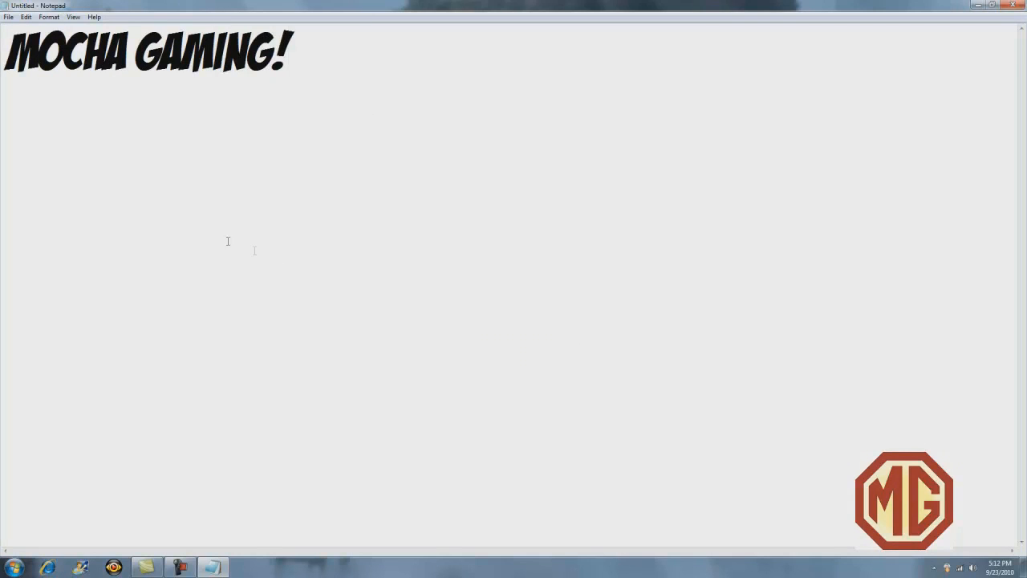
pyautogui.moveTo(159, 53); pyautogui.dragTo(290, 52)
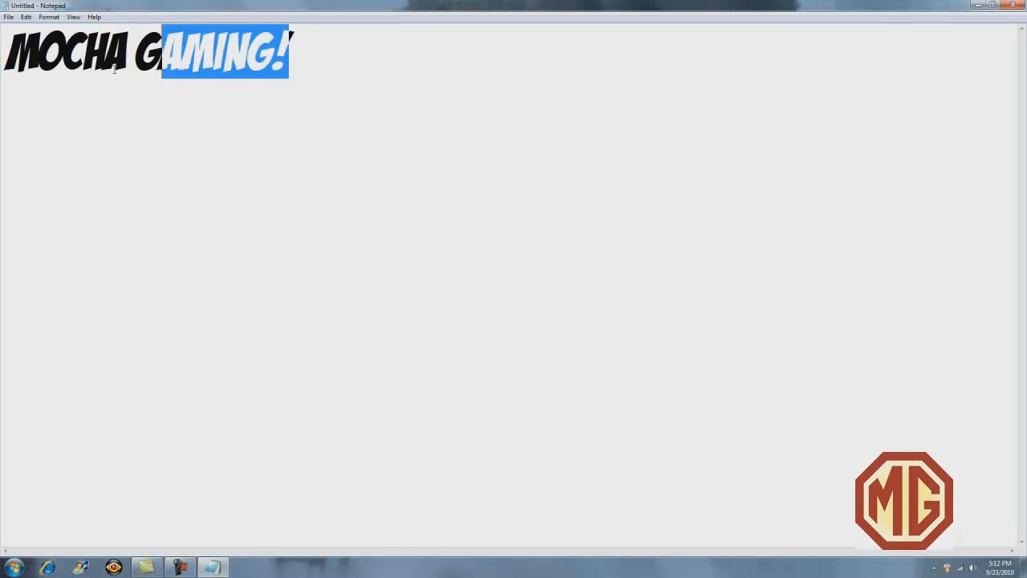